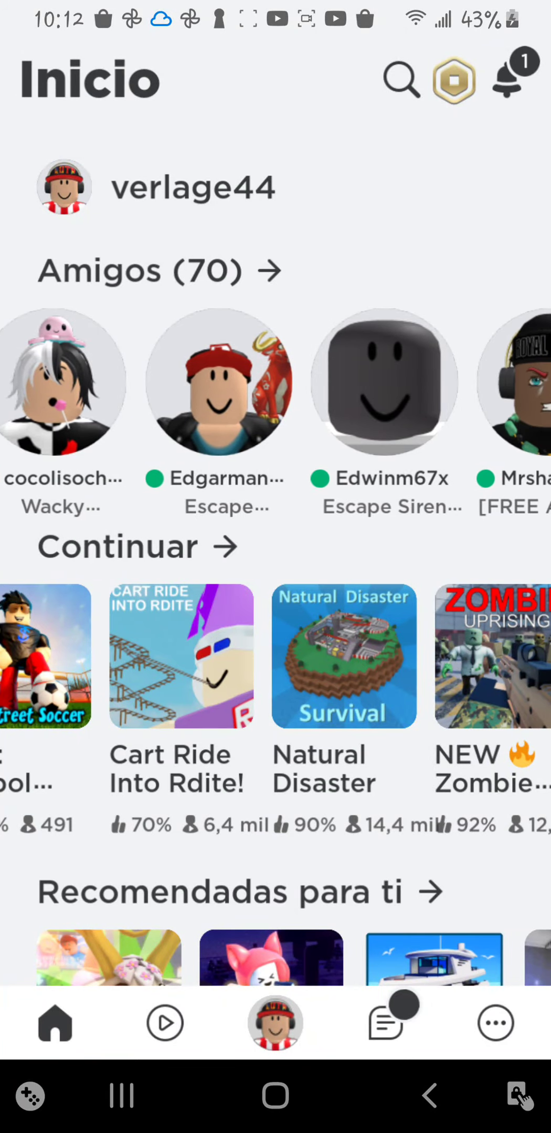
- Browse the Continuar row and open the Cart Ride Into Rdite! game sheet
click(382, 382)
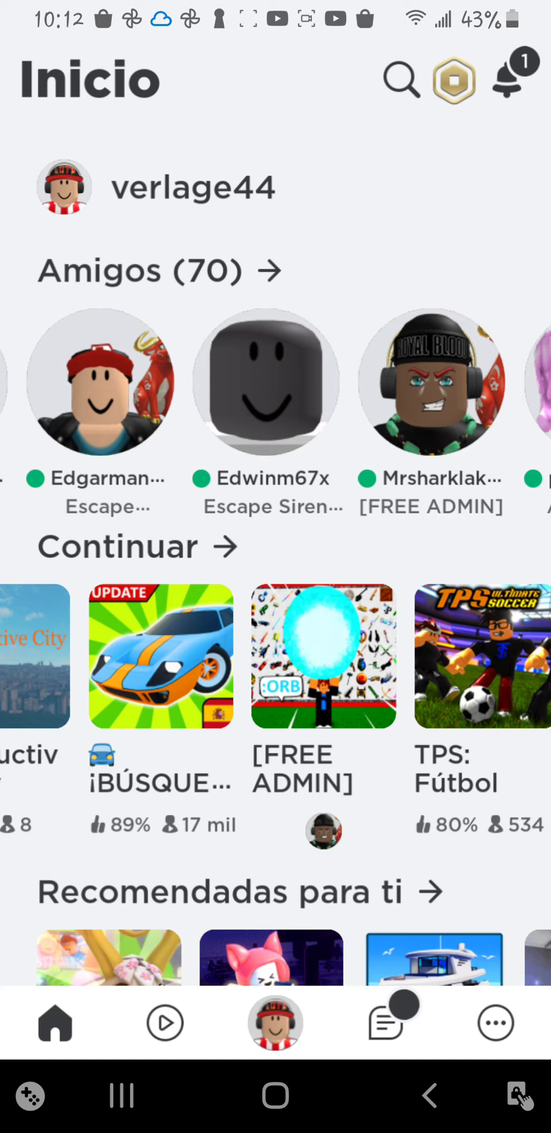
scroll(left, 3)
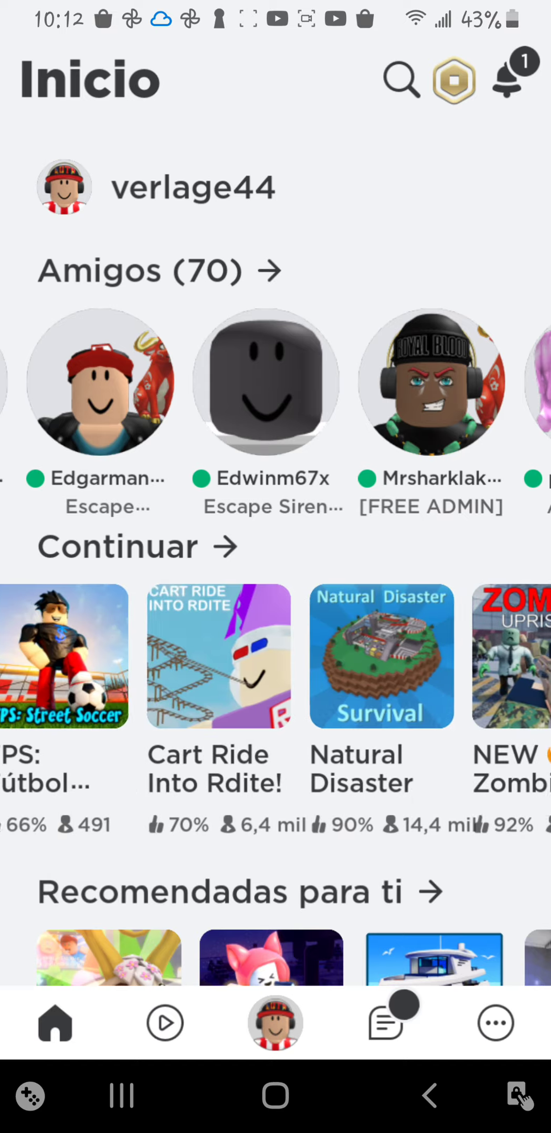
scroll(right, 3)
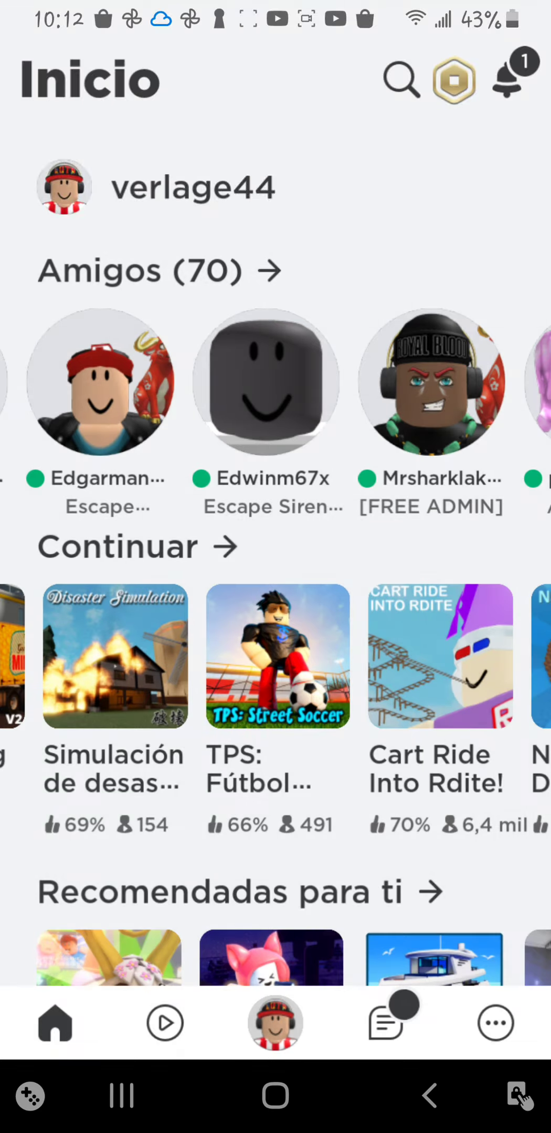
click(440, 658)
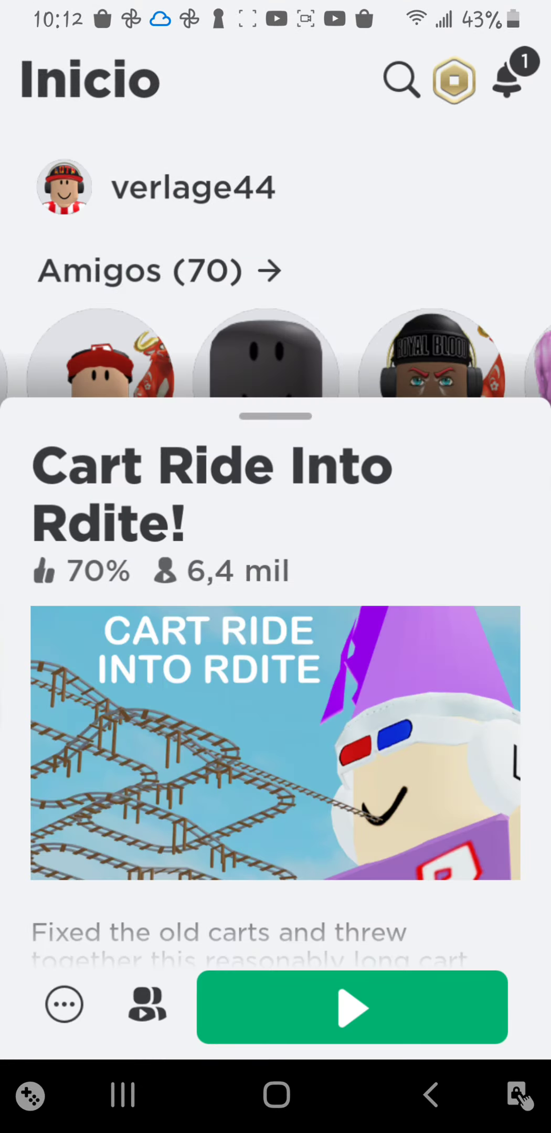
- Close the game sheet and launch Greenville, spawning at the car dealership parking lot
click(352, 1007)
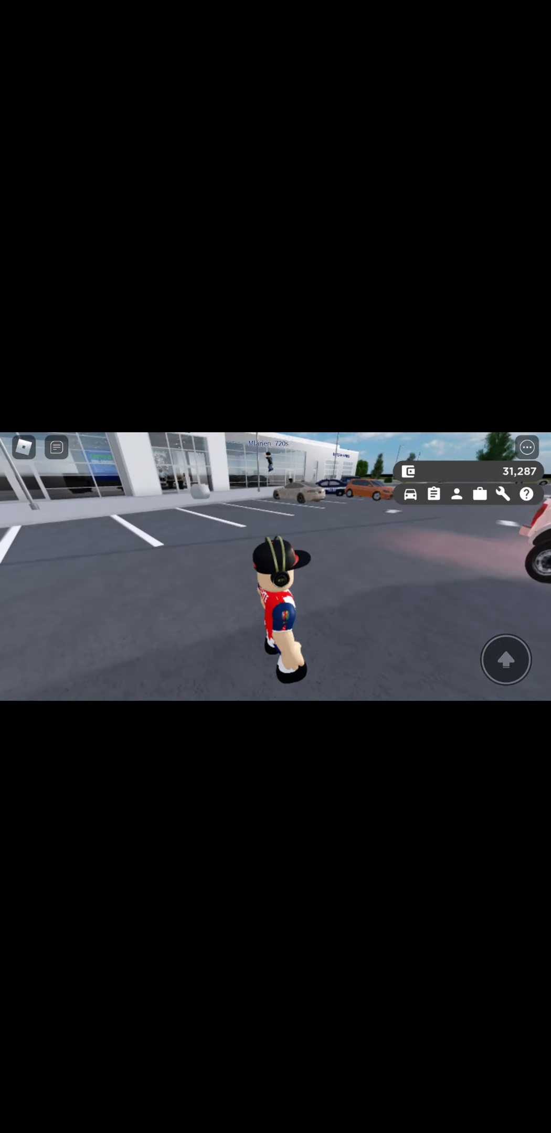
- Use the enter-vehicle prompt to take the red sports car's driver's seat
click(410, 494)
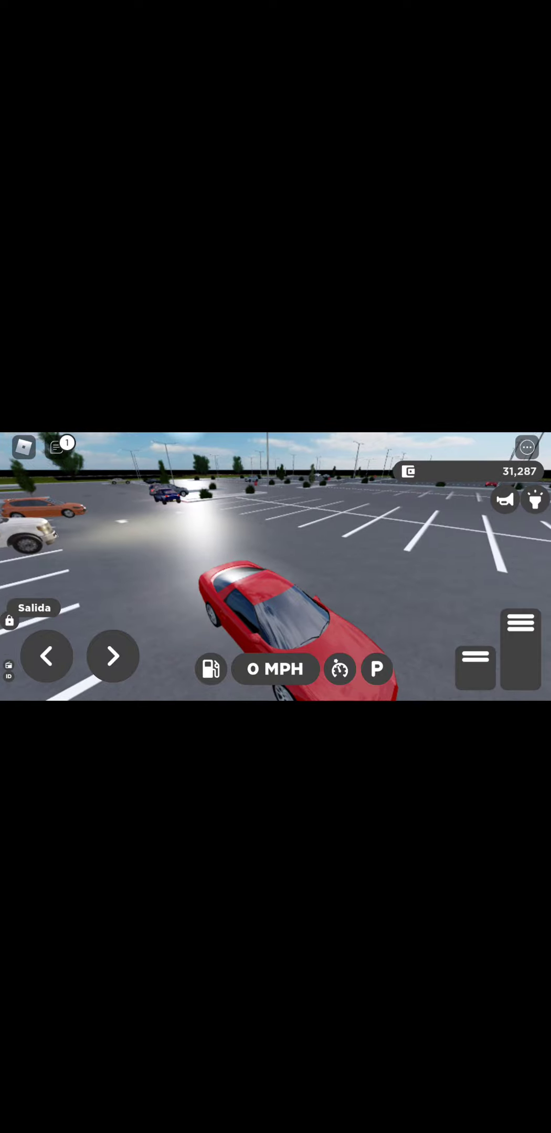
- Accelerate the red sports car to 84 MPH on the country road, then open chat
click(55, 446)
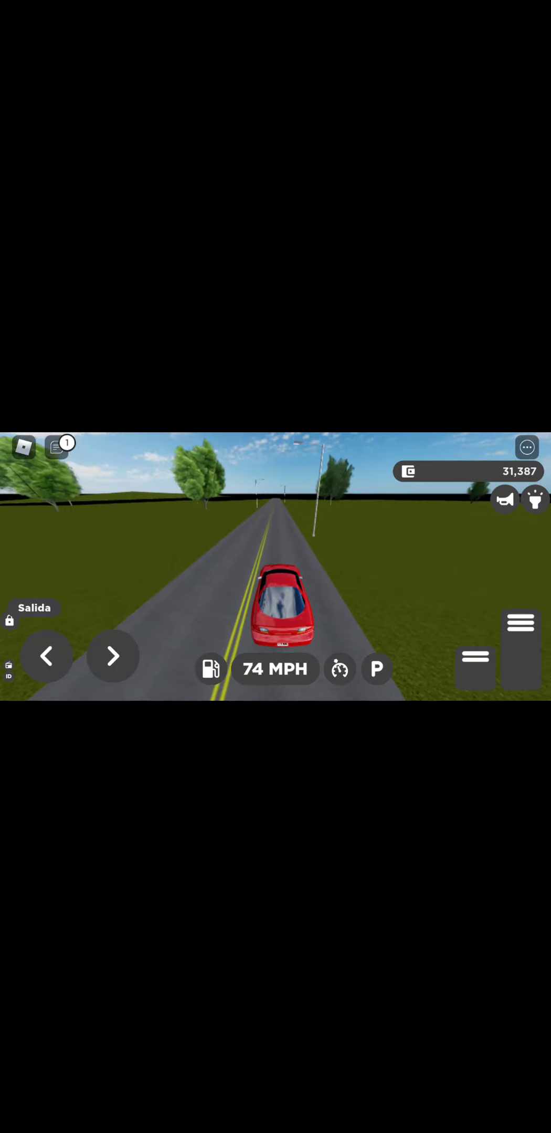
click(56, 447)
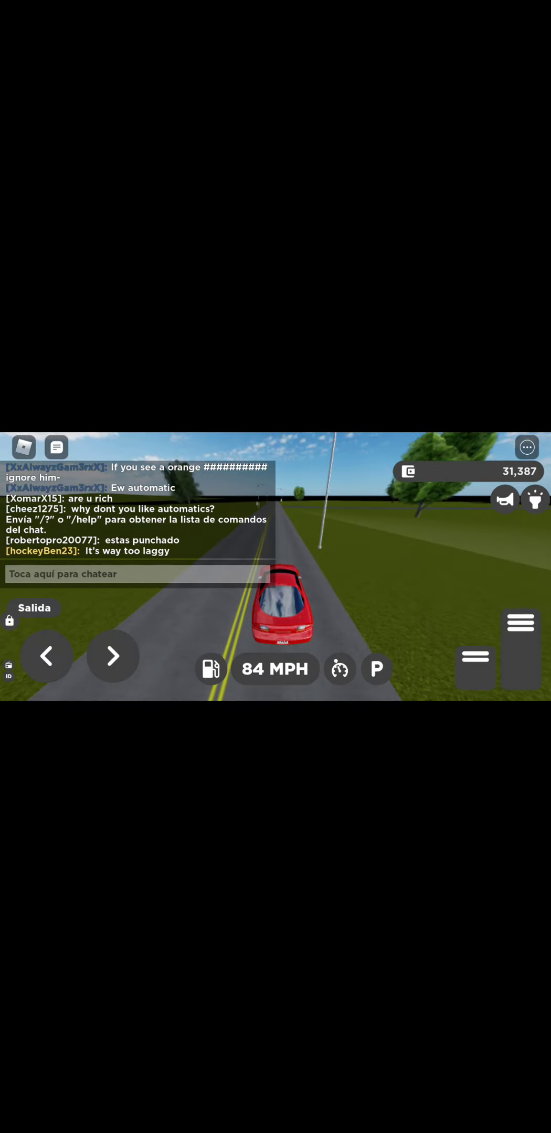